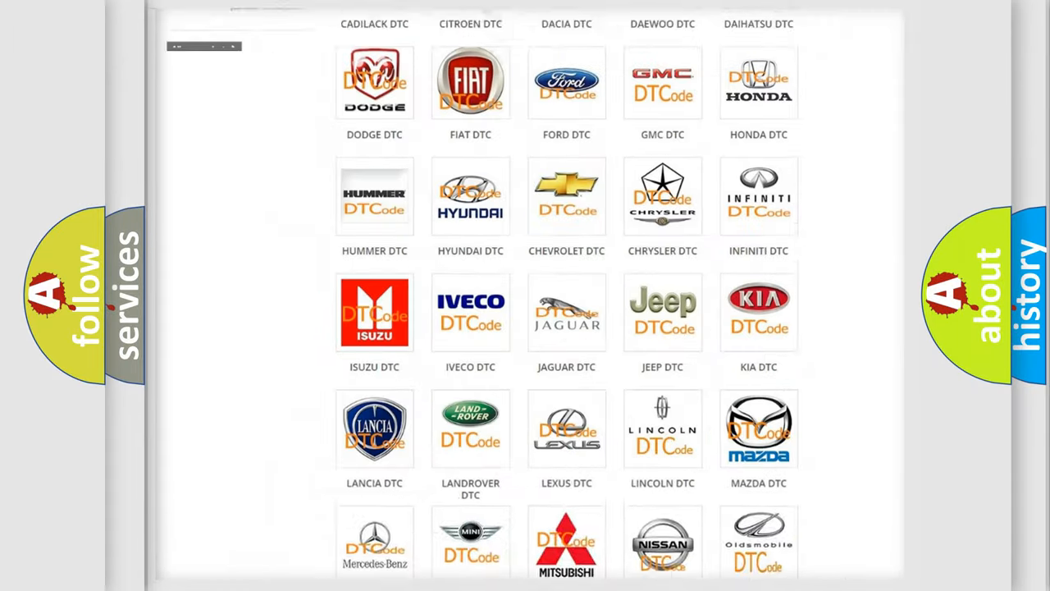
pyautogui.scroll(3)
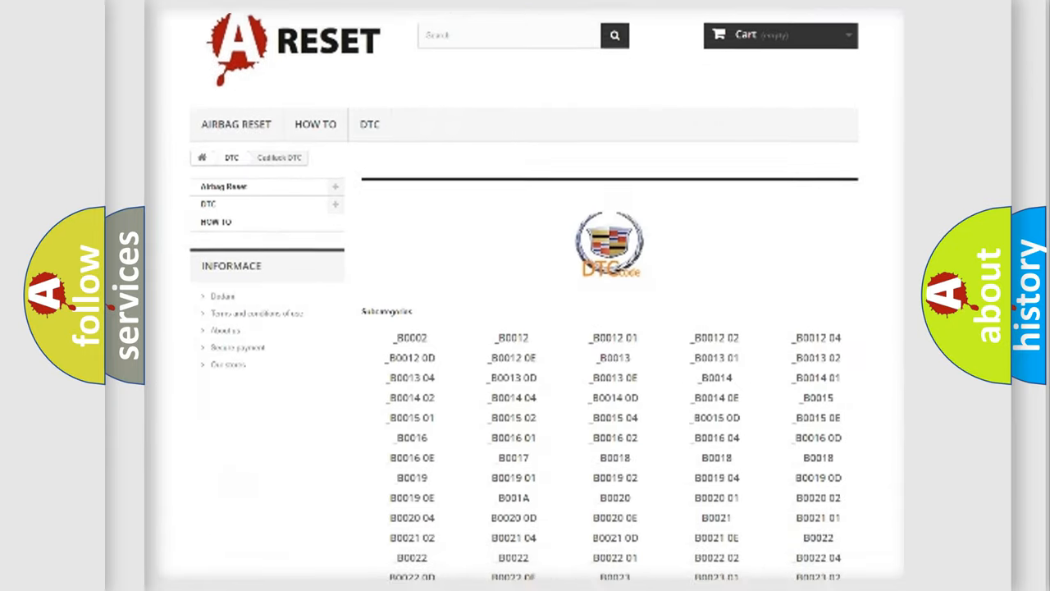
pyautogui.scroll(-3)
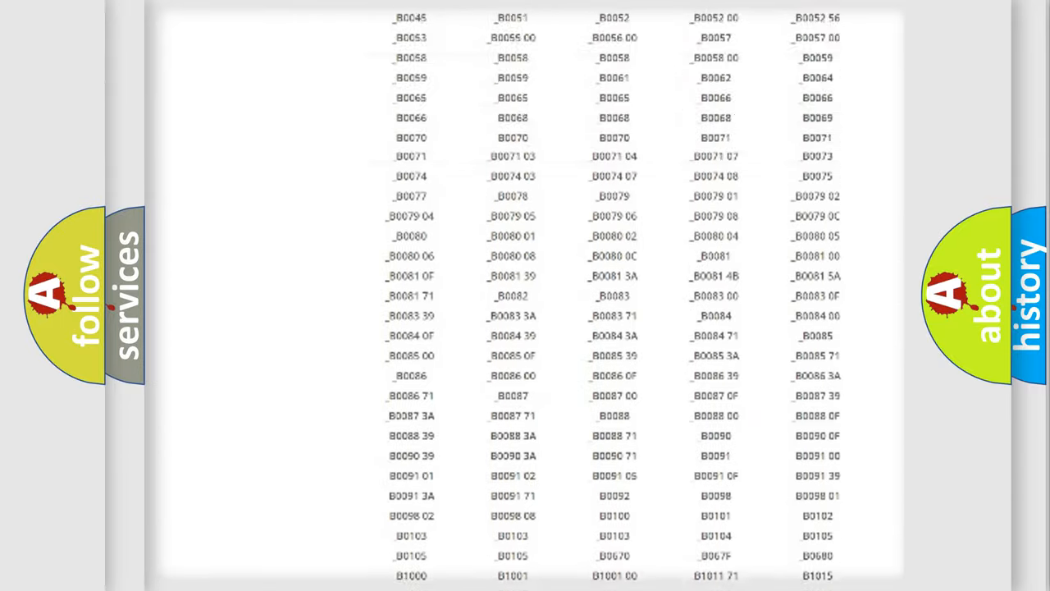
pyautogui.scroll(3)
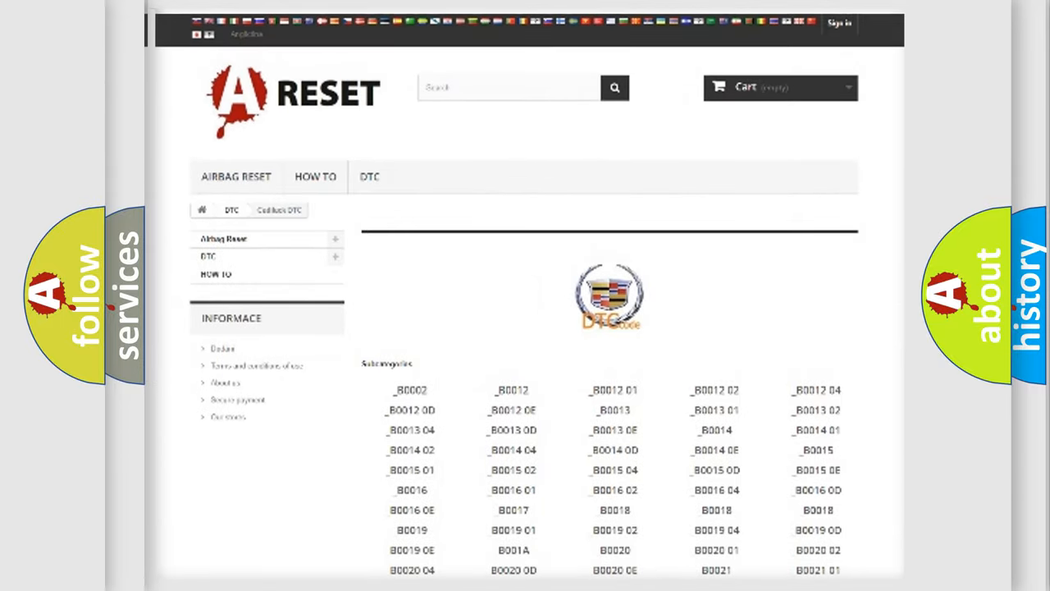